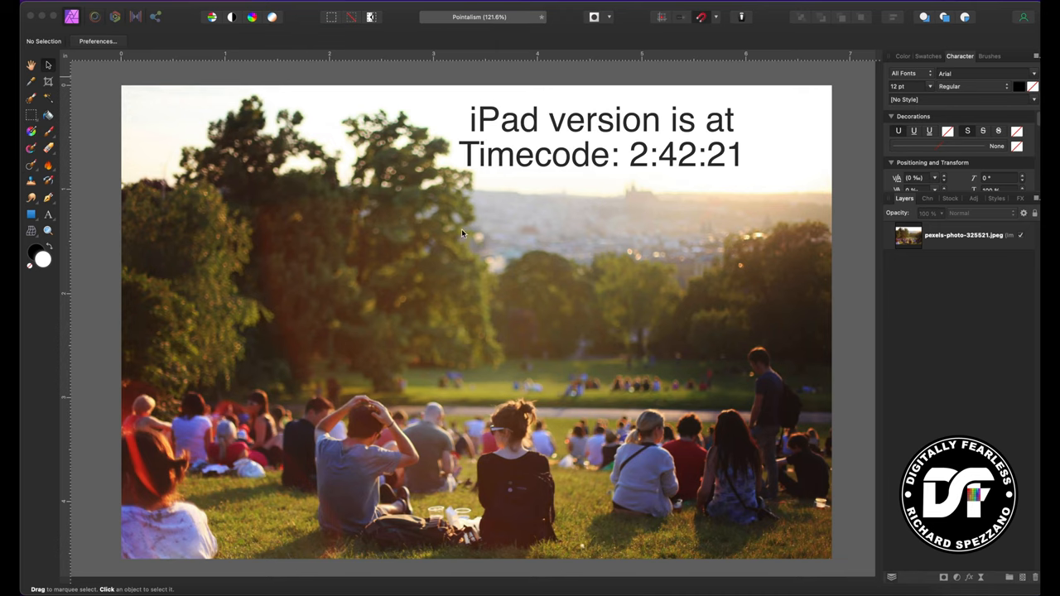
{"action": "mouse_move", "coordinate": [482, 345]}
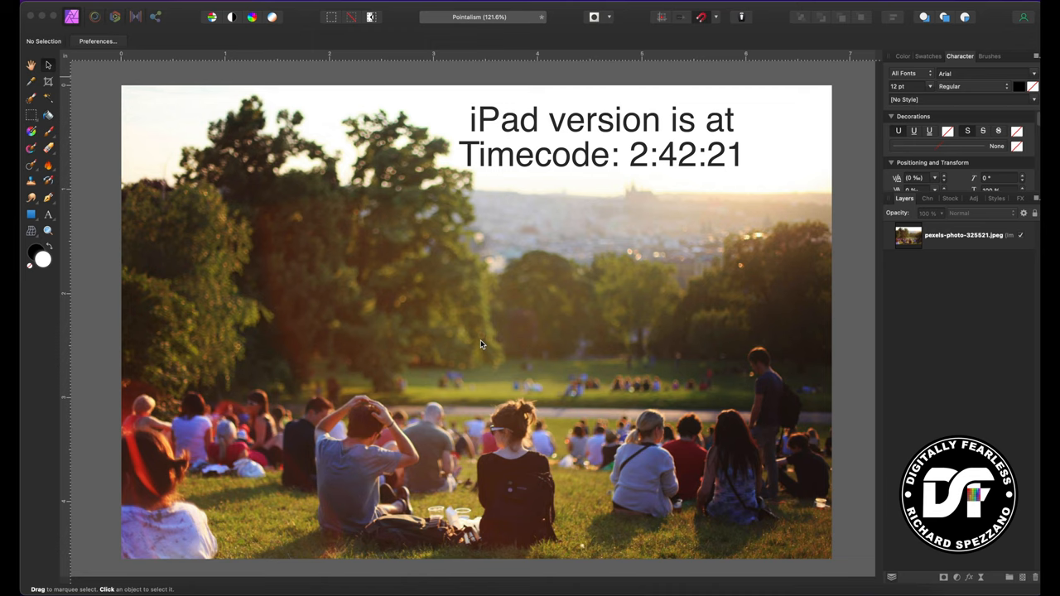
{"action": "mouse_move", "coordinate": [943, 201]}
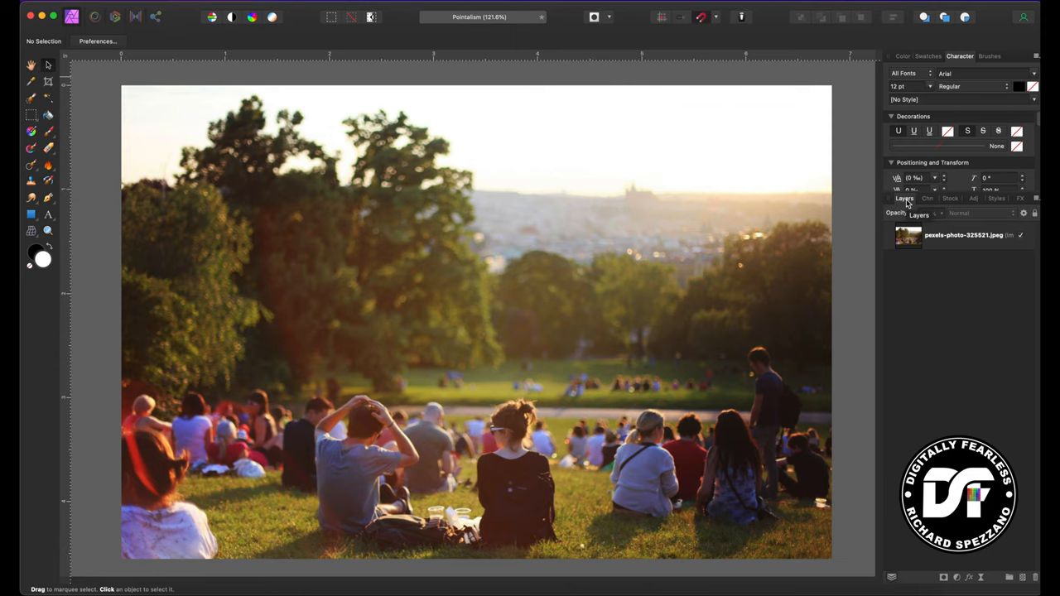
Add a live Minimum Blur to the photo with Preserve Alpha, Circular and an 8 px radius
{"action": "left_click", "coordinate": [905, 199]}
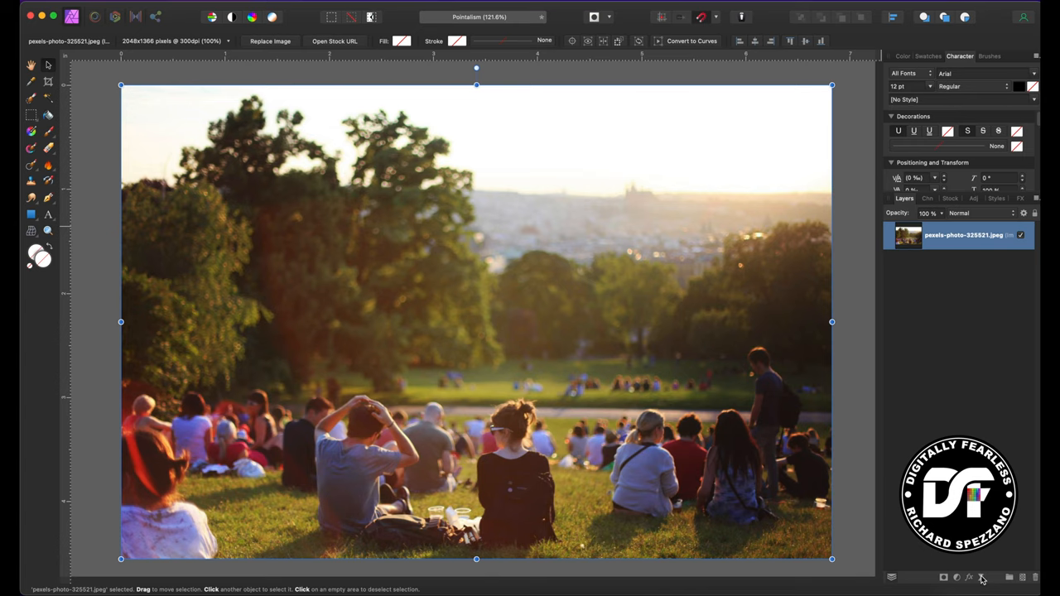
{"action": "left_click", "coordinate": [982, 577]}
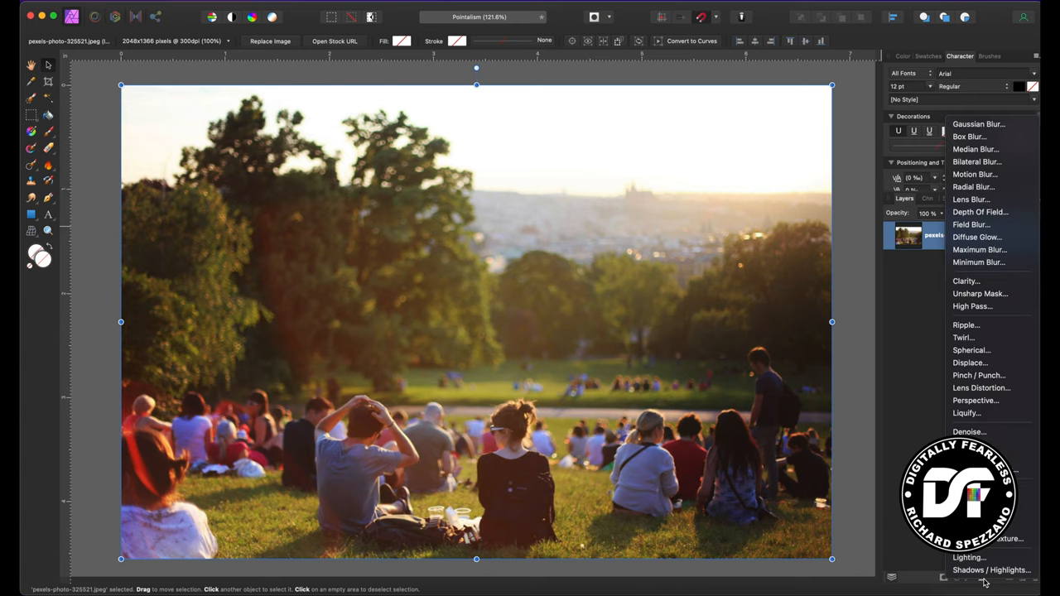
{"action": "mouse_move", "coordinate": [984, 262]}
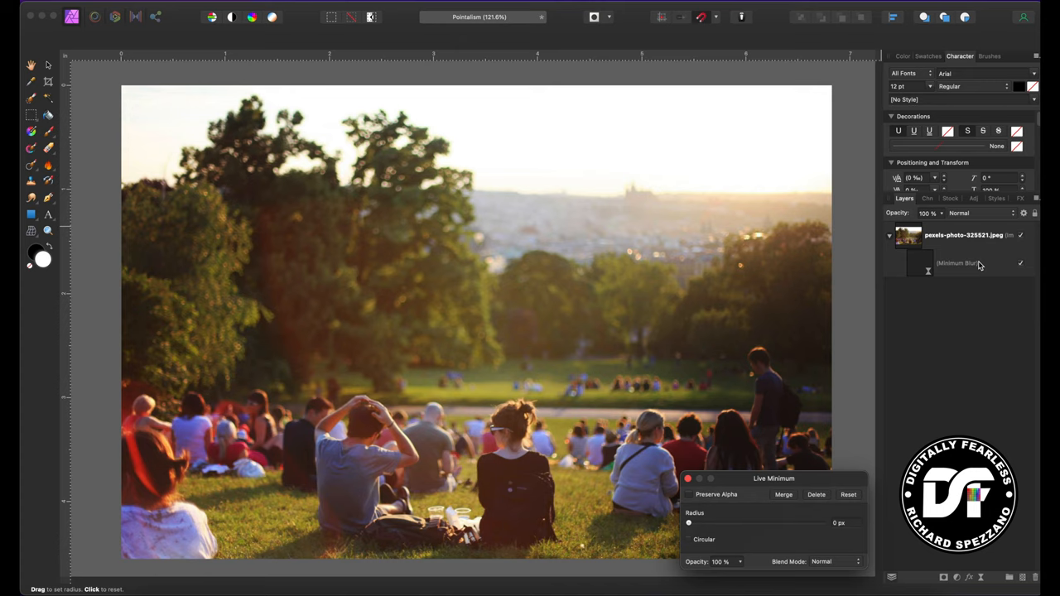
{"action": "left_click", "coordinate": [688, 494]}
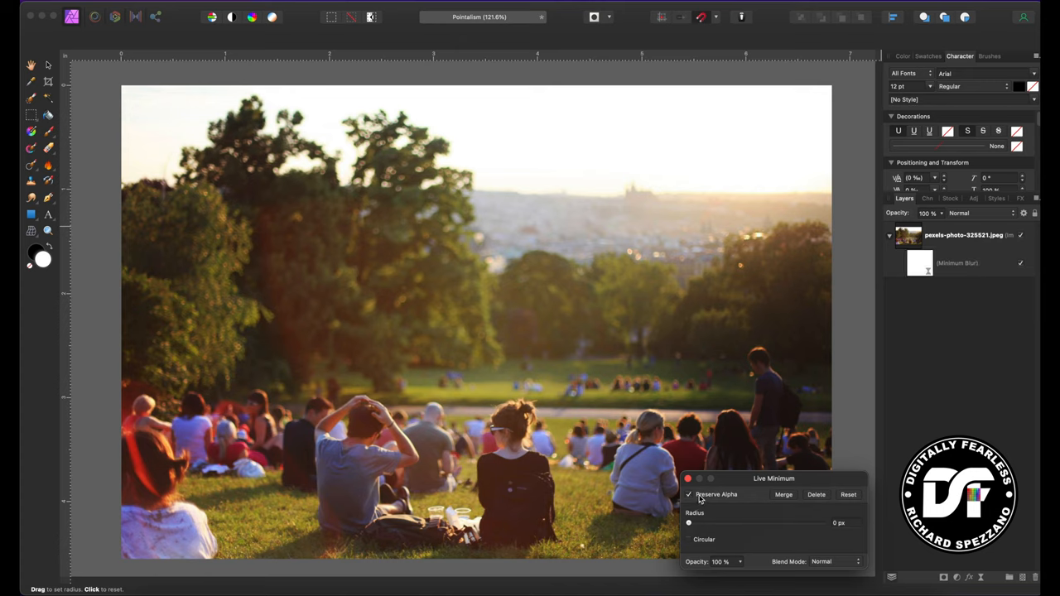
{"action": "mouse_move", "coordinate": [817, 397]}
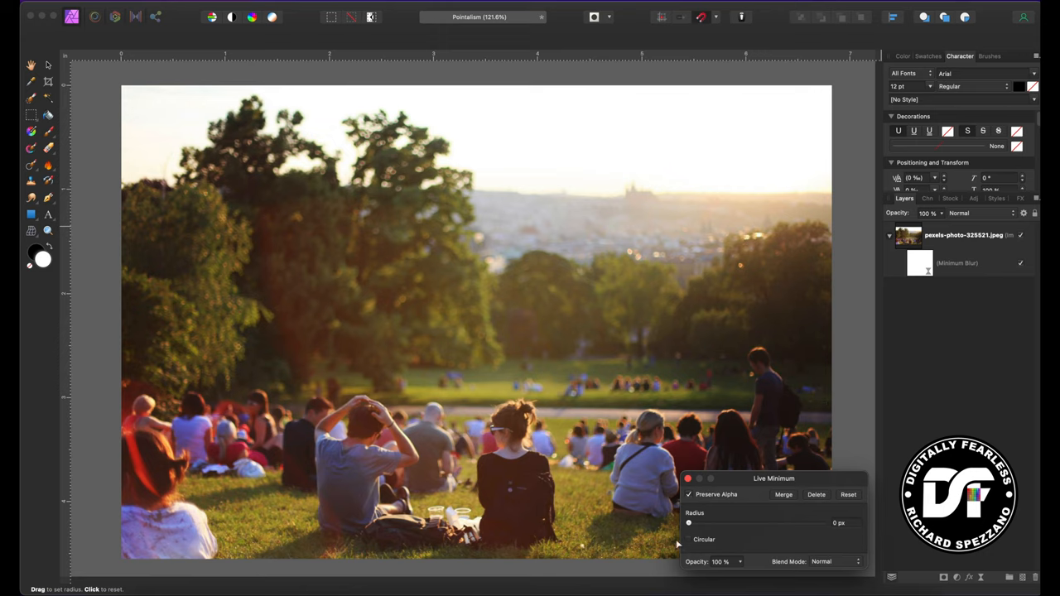
{"action": "mouse_move", "coordinate": [689, 544]}
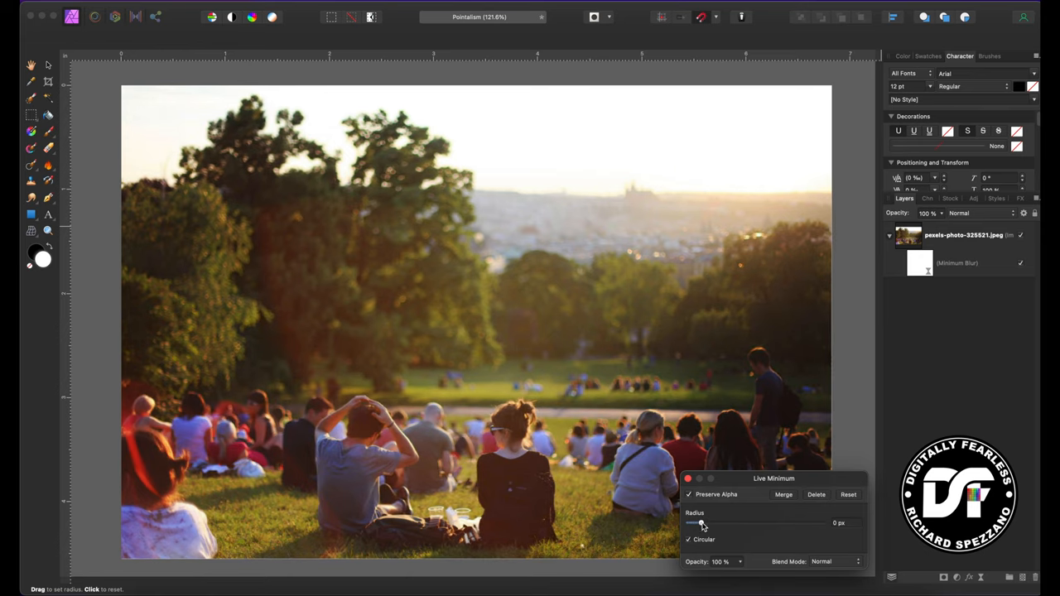
{"action": "left_click_drag", "start_coordinate": [700, 523], "coordinate": [710, 524]}
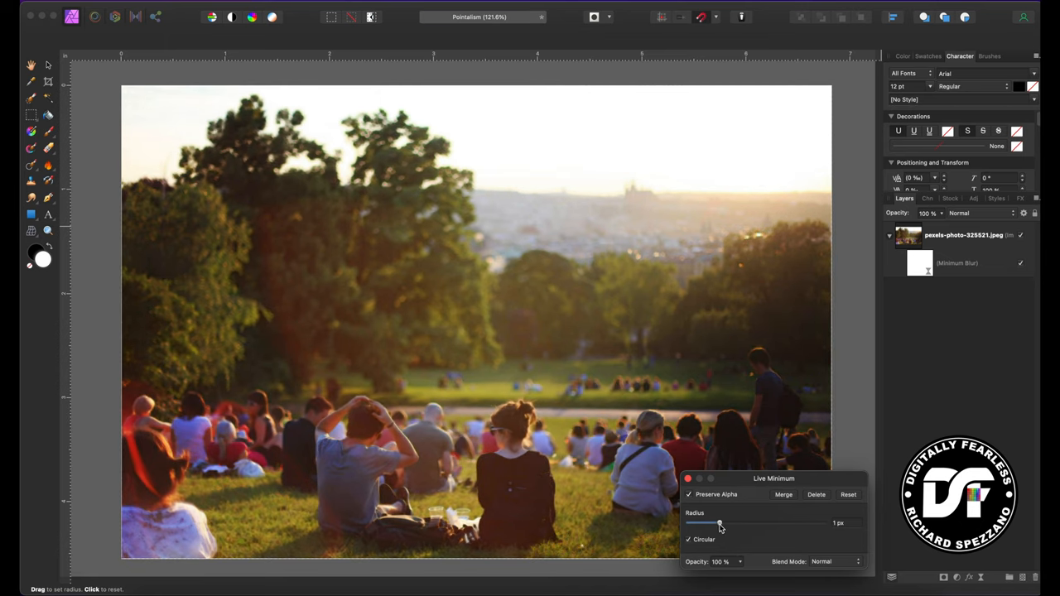
{"action": "left_click_drag", "start_coordinate": [719, 522], "coordinate": [730, 522]}
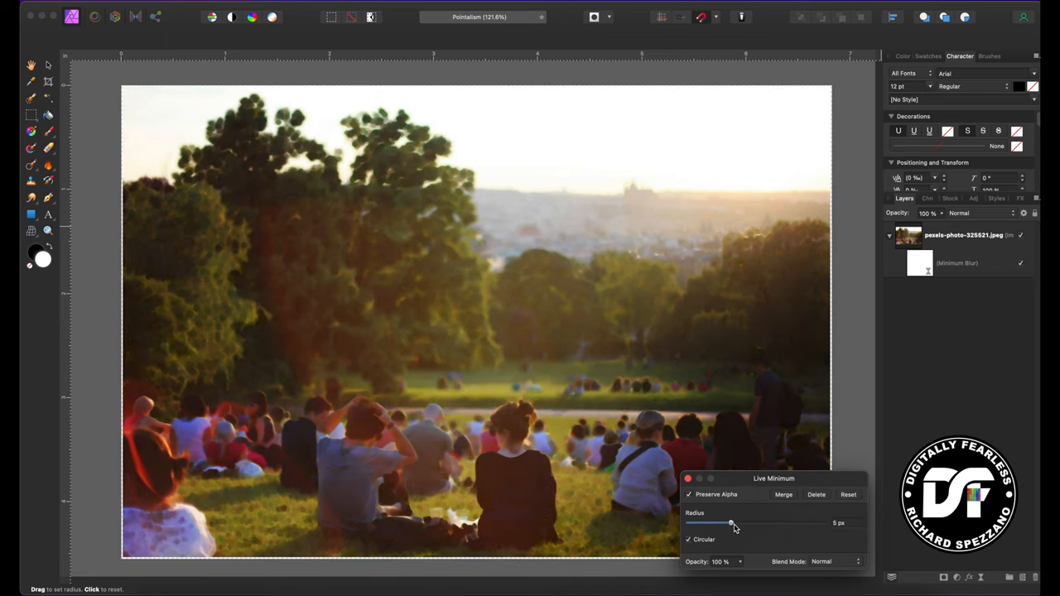
{"action": "left_click_drag", "start_coordinate": [730, 523], "coordinate": [742, 523]}
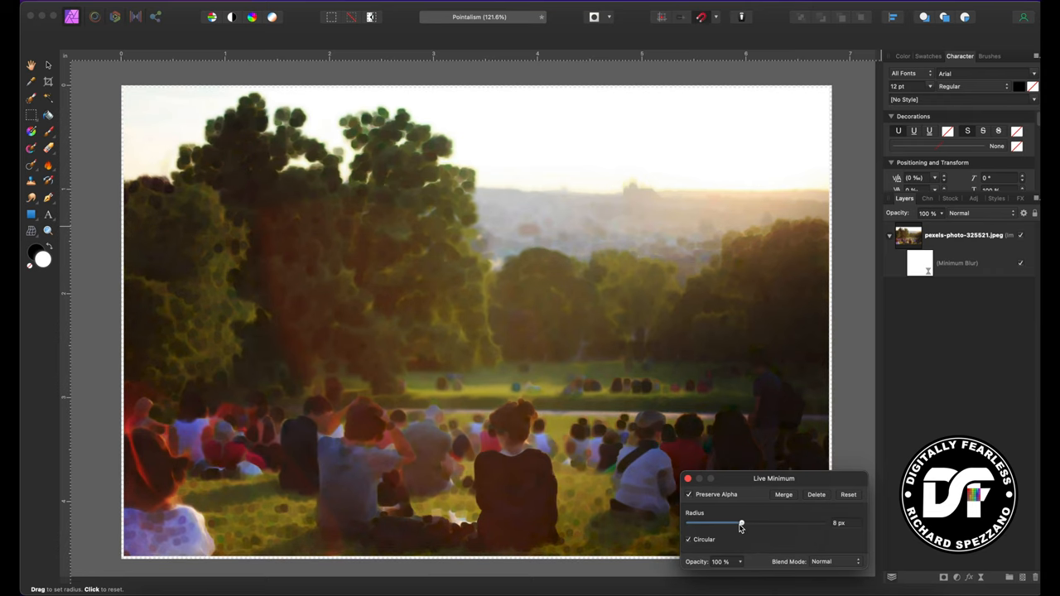
{"action": "mouse_move", "coordinate": [485, 493]}
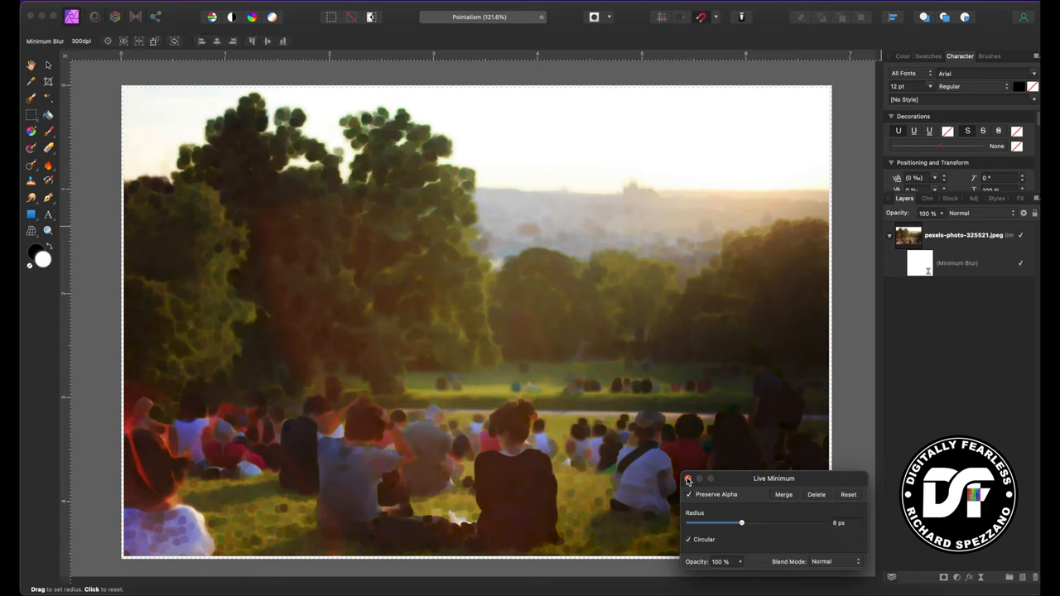
Close the Minimum Blur settings and add a live filter to the photo layer
{"action": "left_click", "coordinate": [689, 480]}
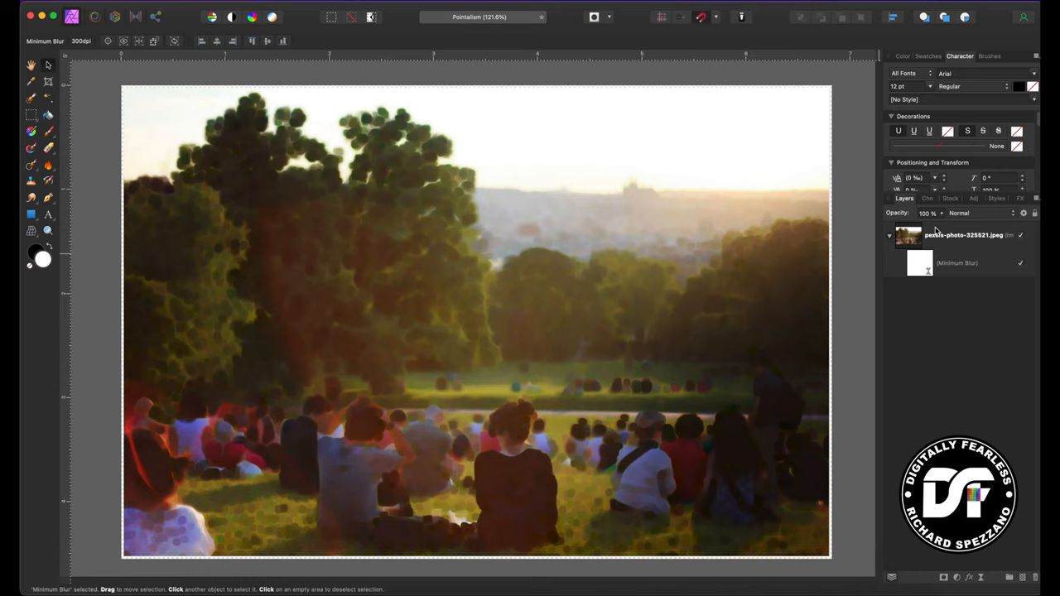
{"action": "left_click", "coordinate": [960, 234]}
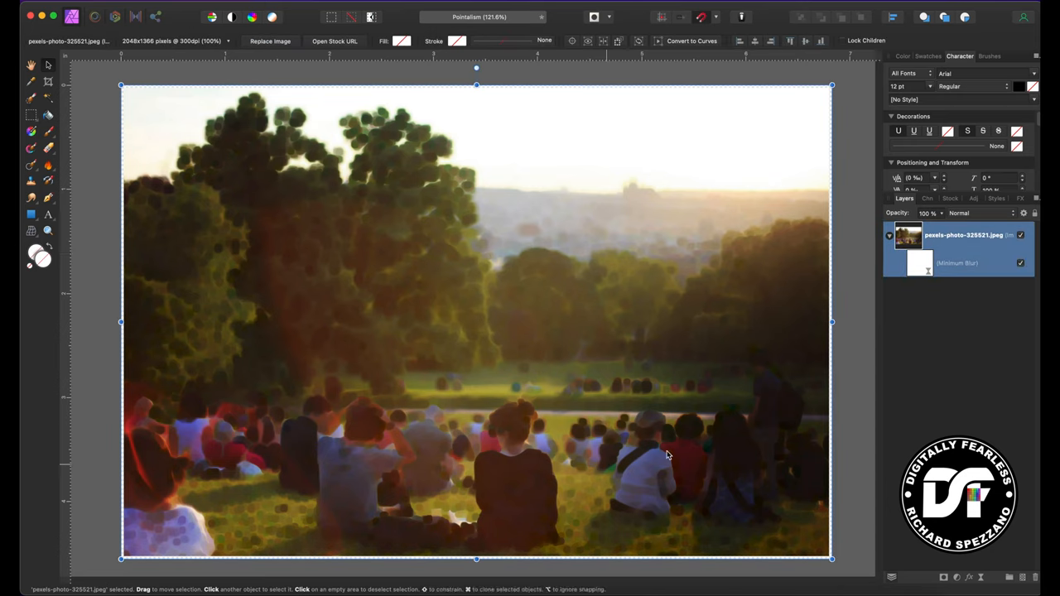
{"action": "mouse_move", "coordinate": [909, 352]}
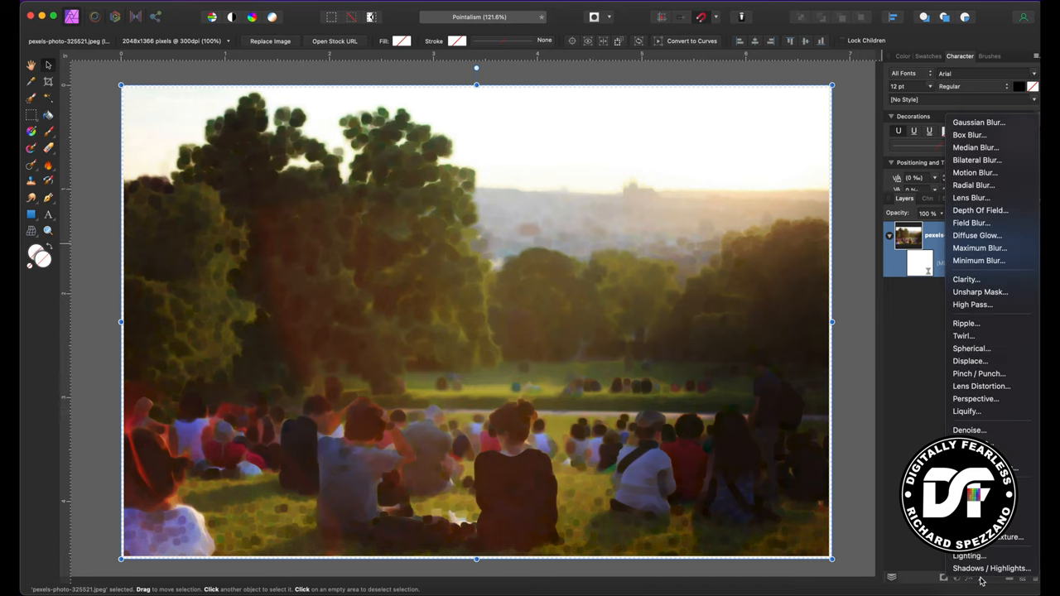
{"action": "left_click", "coordinate": [979, 261]}
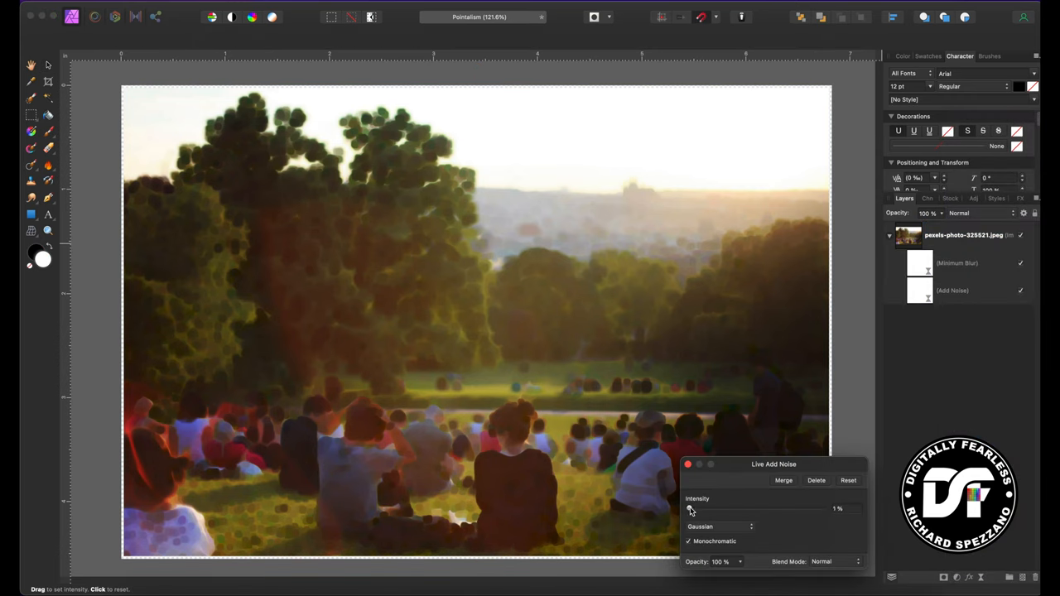
Set Add Noise intensity to about 92% with Monochromatic turned off
{"action": "left_click_drag", "start_coordinate": [692, 509], "coordinate": [729, 509]}
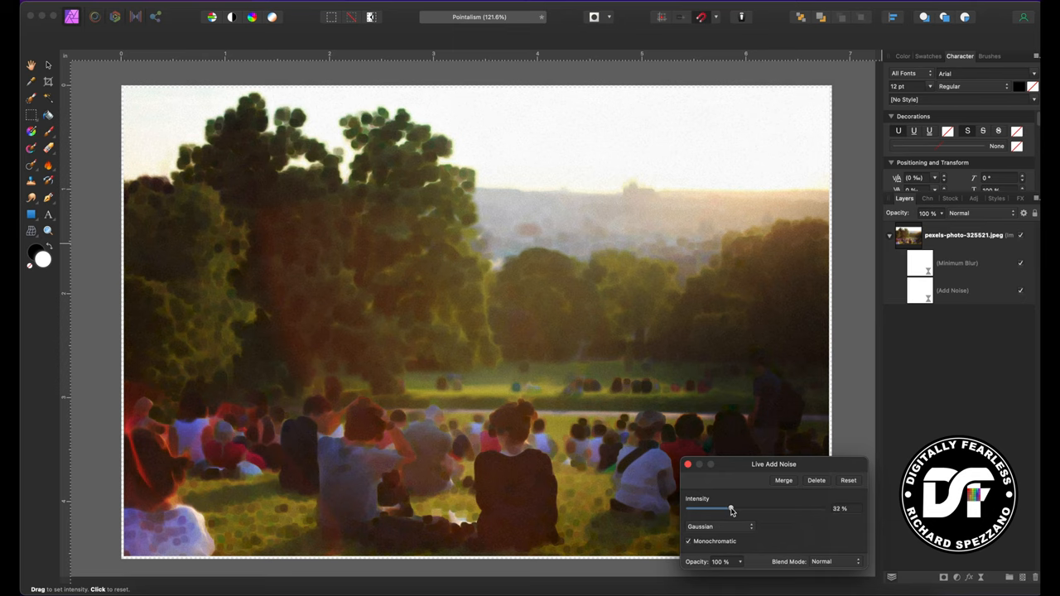
{"action": "left_click_drag", "start_coordinate": [729, 508], "coordinate": [777, 509]}
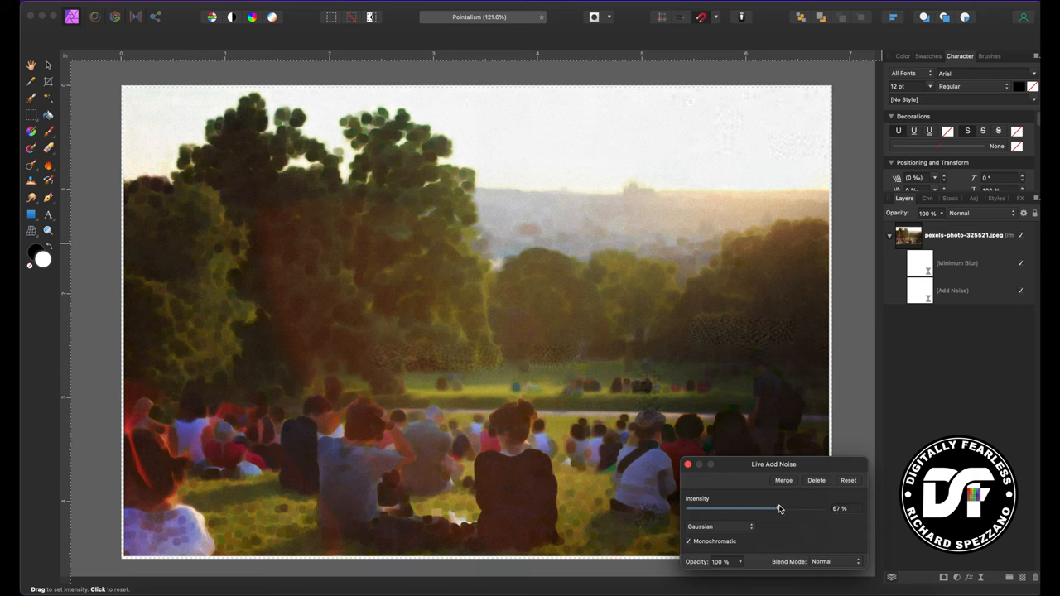
{"action": "left_click_drag", "start_coordinate": [776, 508], "coordinate": [782, 508]}
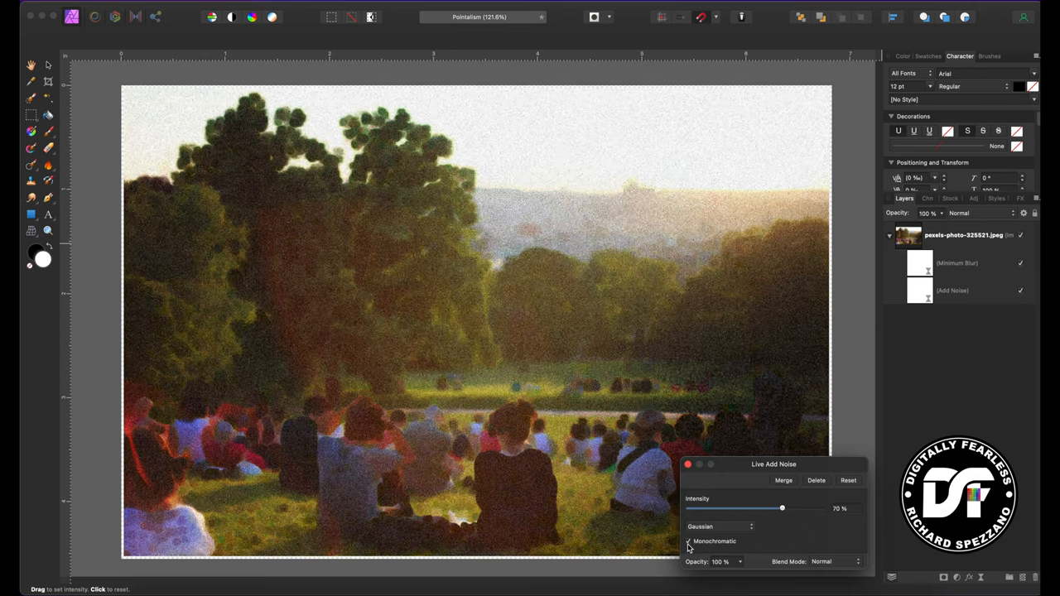
{"action": "left_click", "coordinate": [687, 541]}
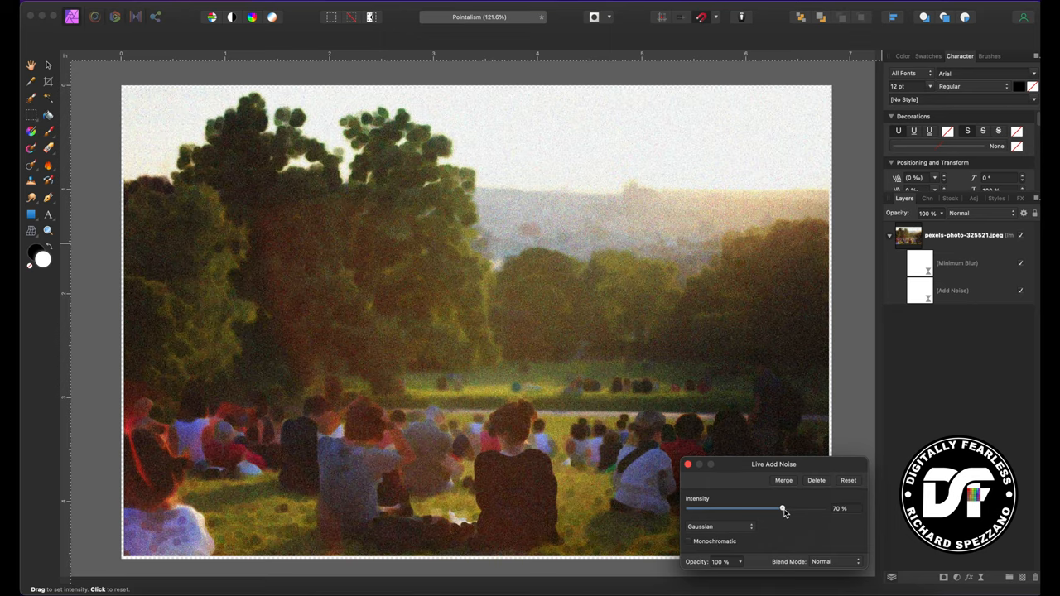
{"action": "left_click_drag", "start_coordinate": [781, 508], "coordinate": [812, 509]}
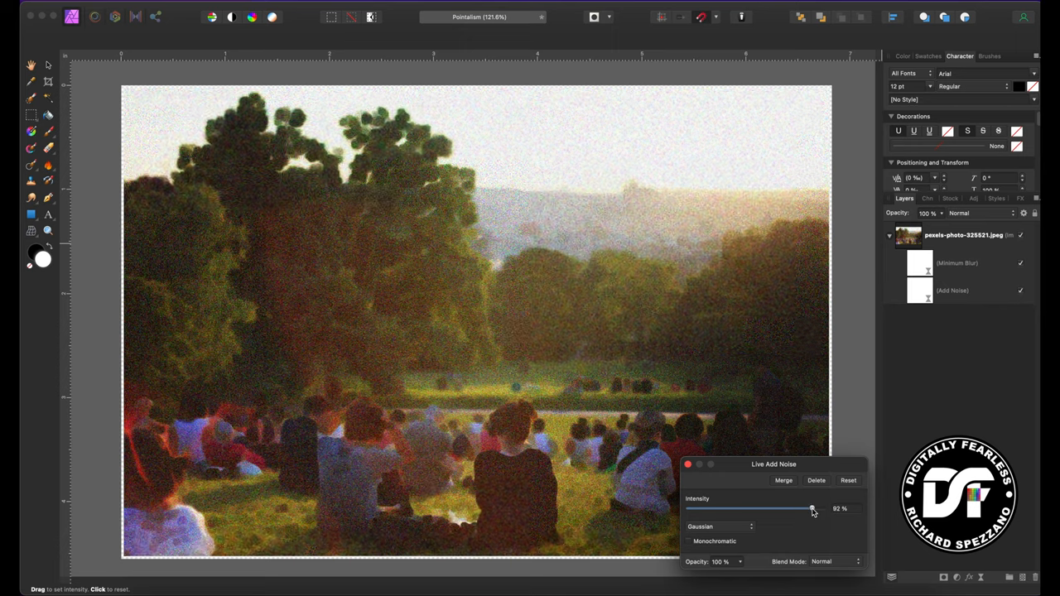
{"action": "left_click_drag", "start_coordinate": [812, 508], "coordinate": [806, 509]}
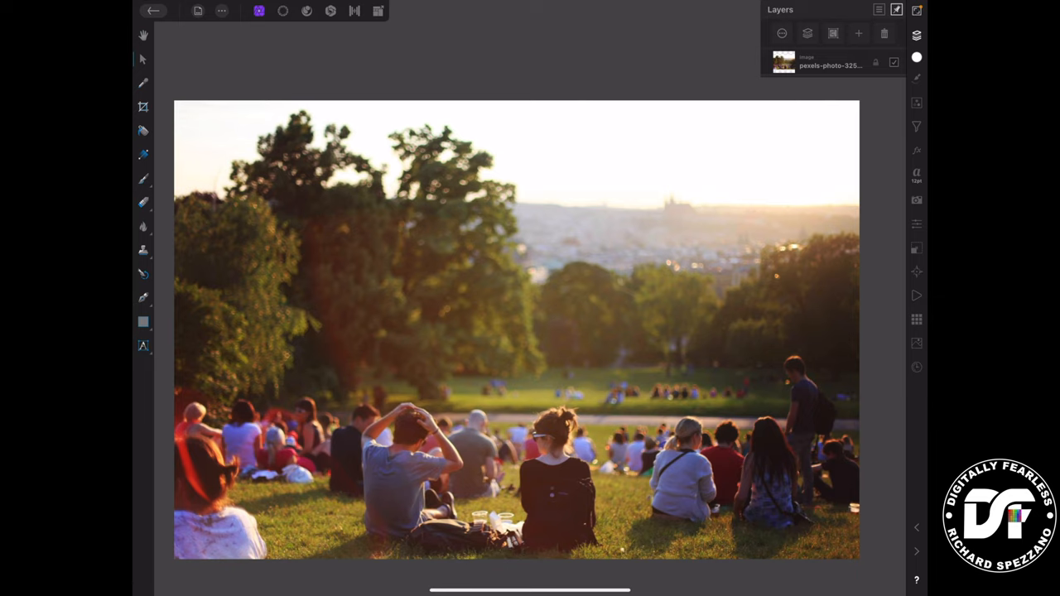
On iPad, give the park photo layer a live circular Minimum Blur at 8.1 px radius
{"action": "left_click", "coordinate": [783, 64]}
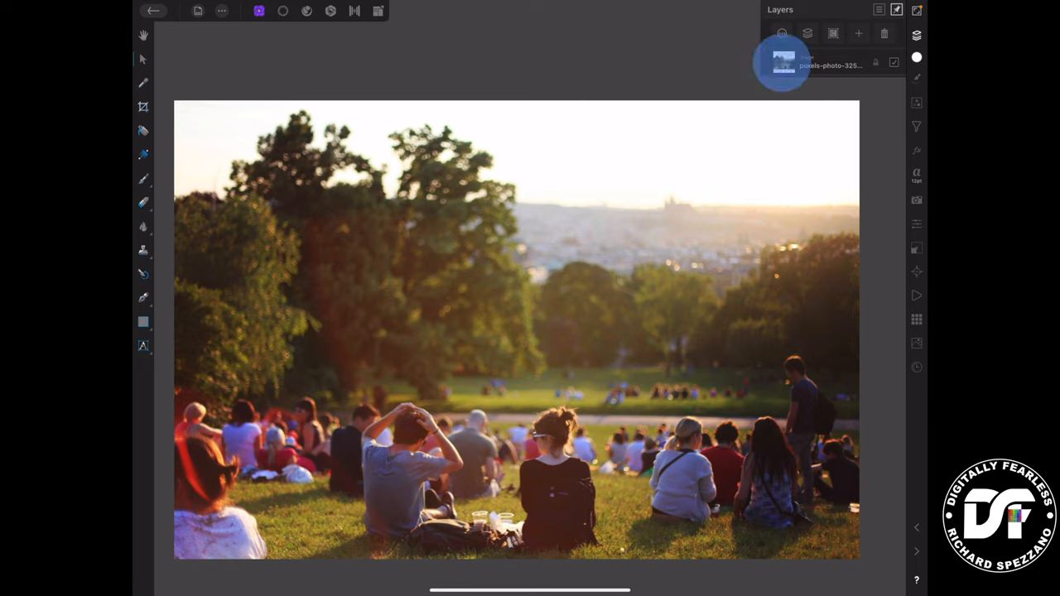
{"action": "left_click", "coordinate": [783, 64]}
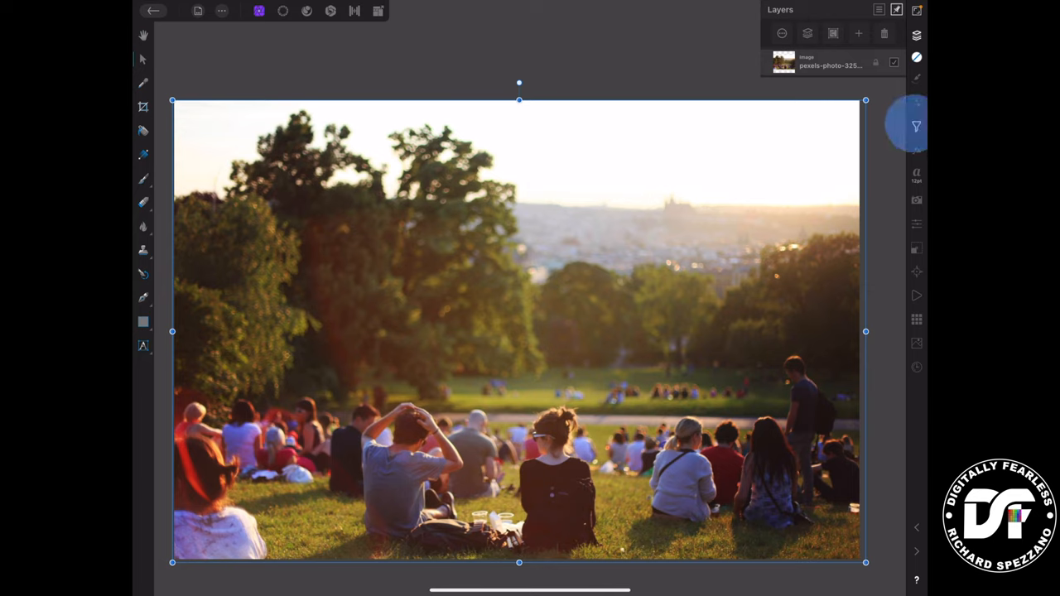
{"action": "left_click", "coordinate": [916, 126]}
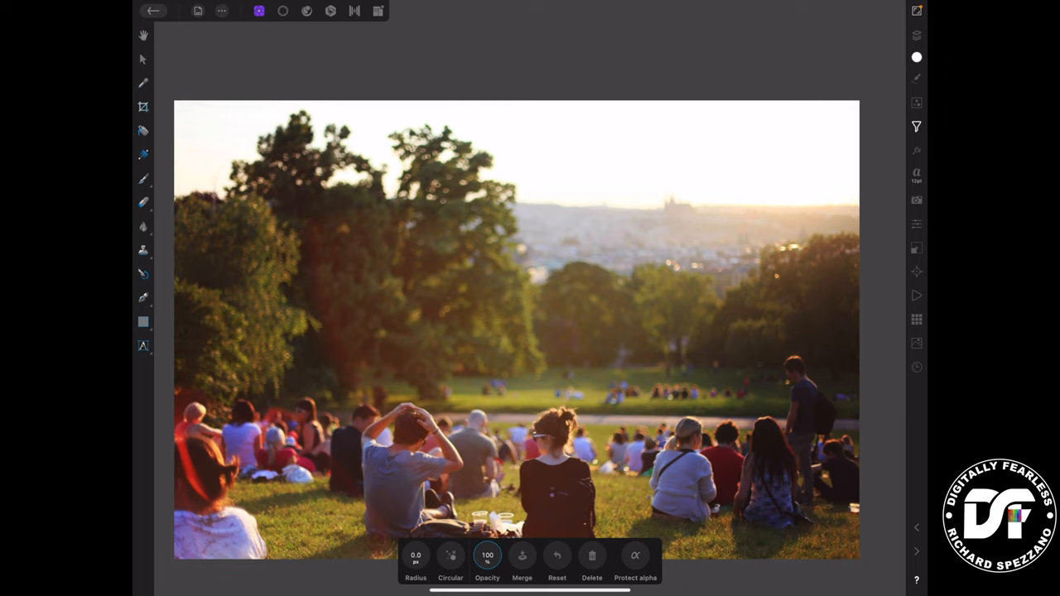
{"action": "left_click", "coordinate": [451, 556]}
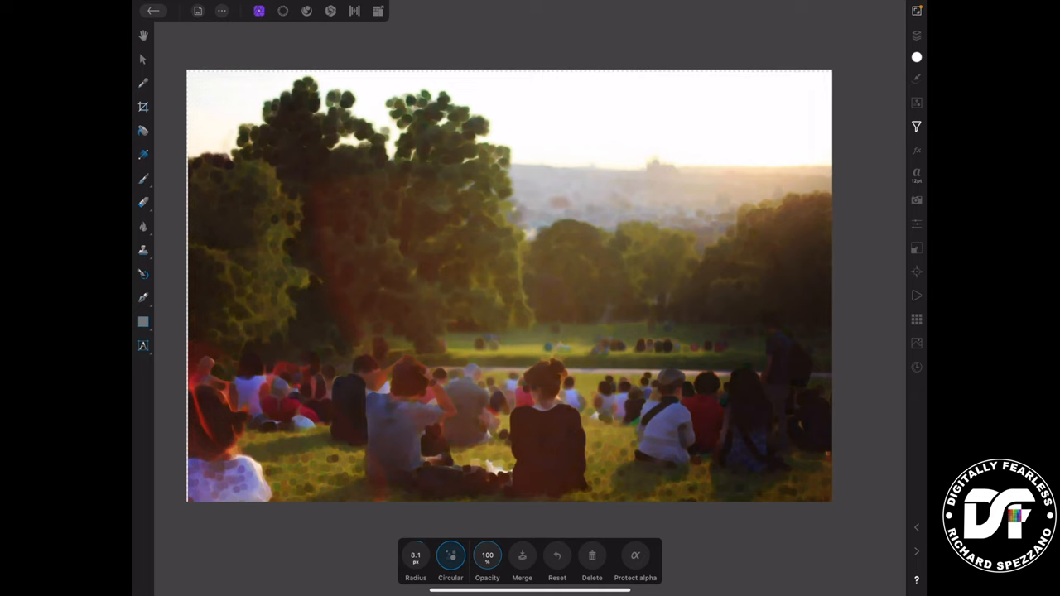
Find Add Noise in the Filters list and add it as a live filter
{"action": "left_click", "coordinate": [916, 126]}
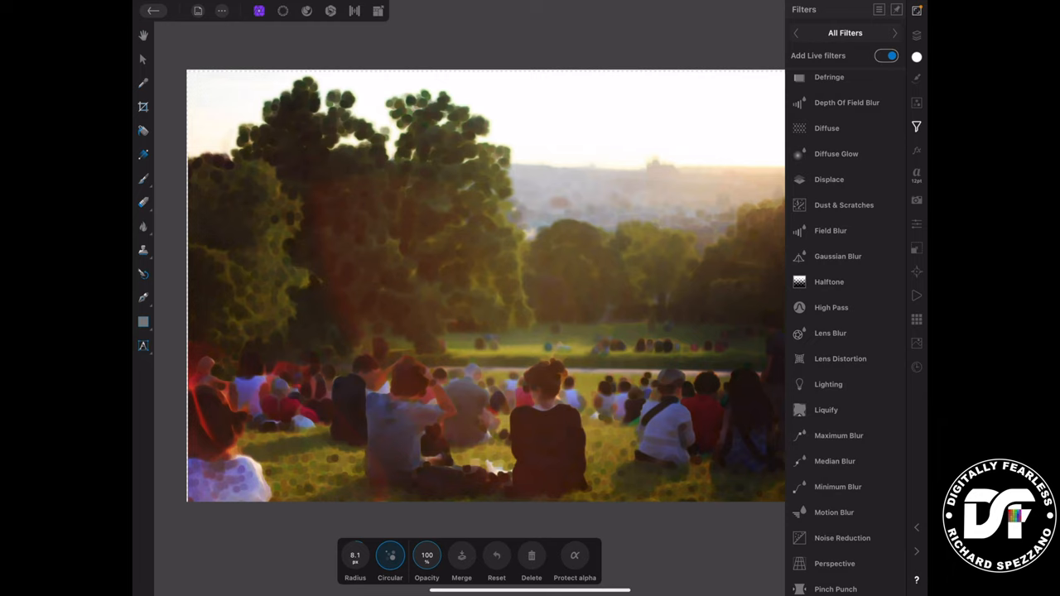
{"action": "scroll", "scroll_direction": "down", "scroll_amount": 3}
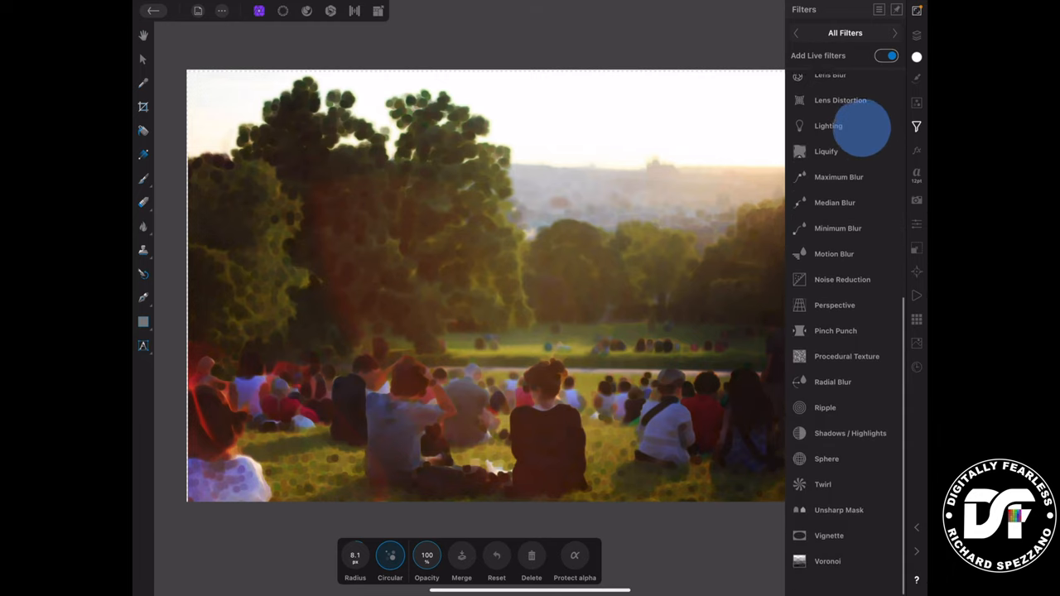
{"action": "scroll", "scroll_direction": "up", "scroll_amount": 3}
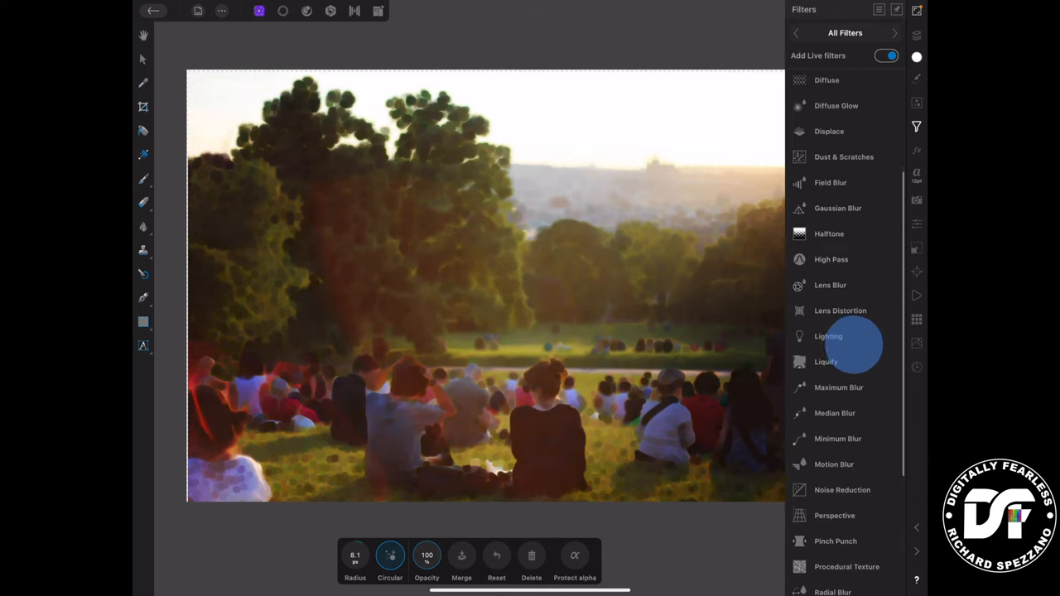
{"action": "scroll", "scroll_direction": "up", "scroll_amount": 3}
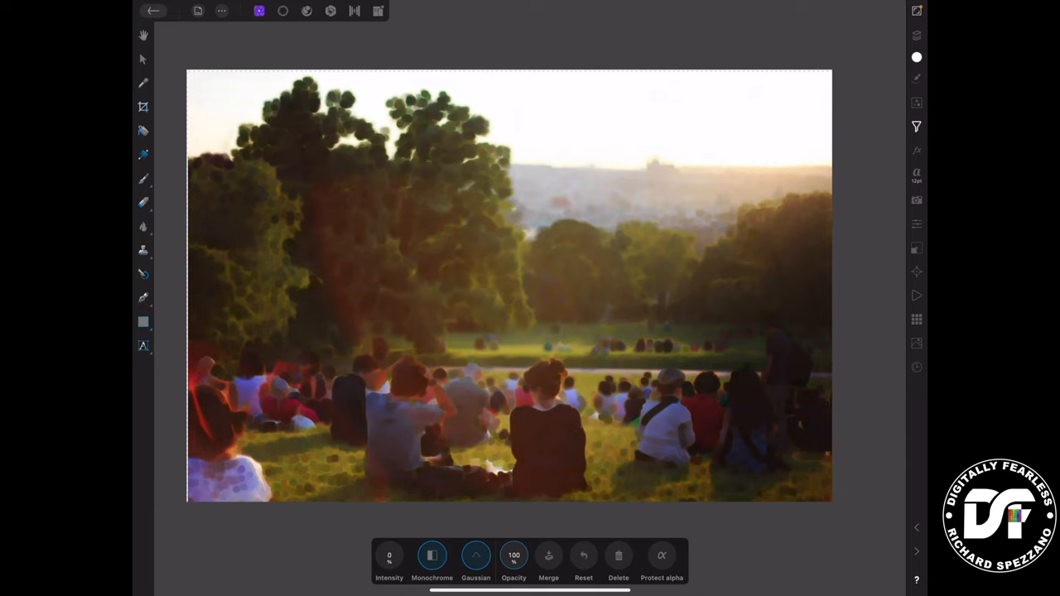
Set the noise intensity to 100%, then lower it to about 72%
{"action": "left_click", "coordinate": [389, 556]}
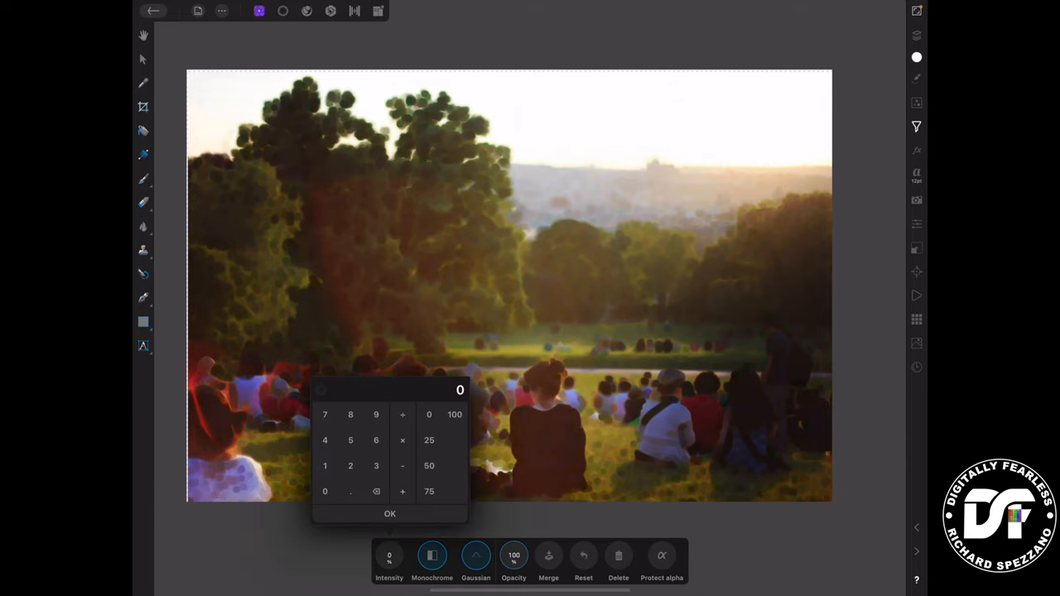
{"action": "left_click", "coordinate": [389, 513]}
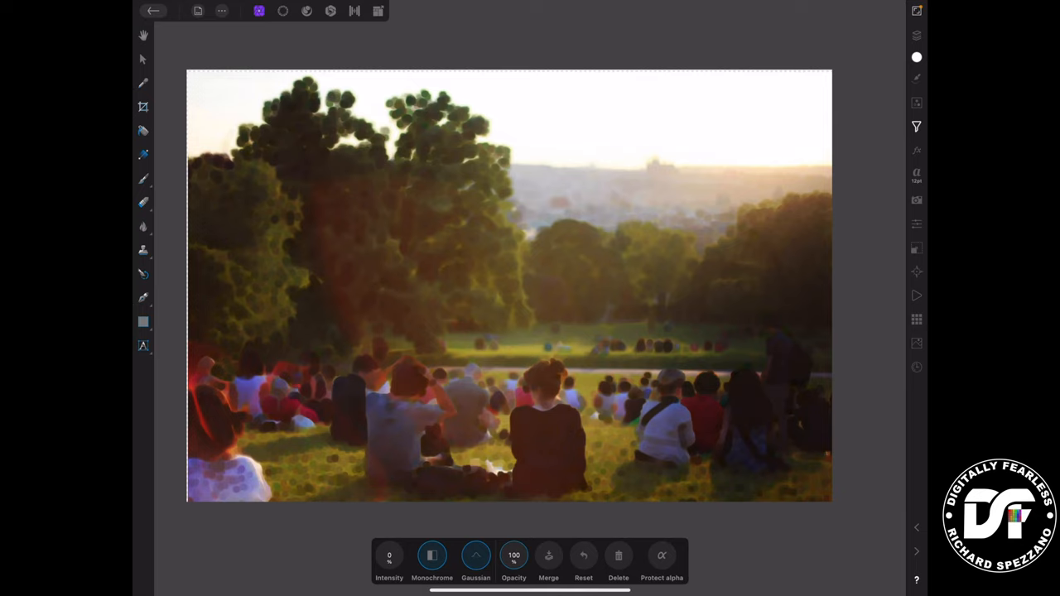
{"action": "left_click", "coordinate": [389, 556]}
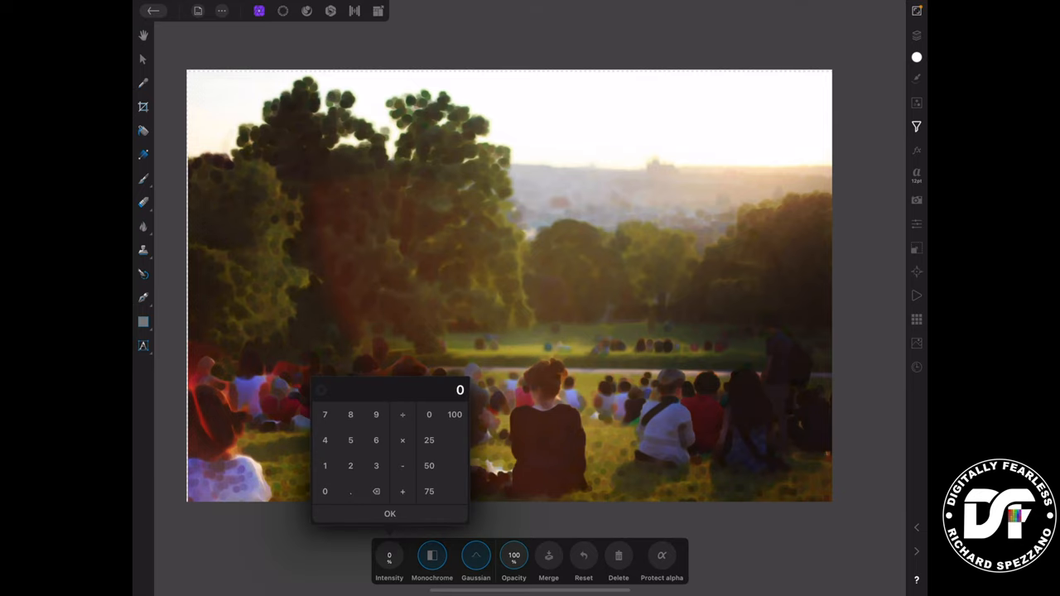
{"action": "left_click", "coordinate": [390, 514]}
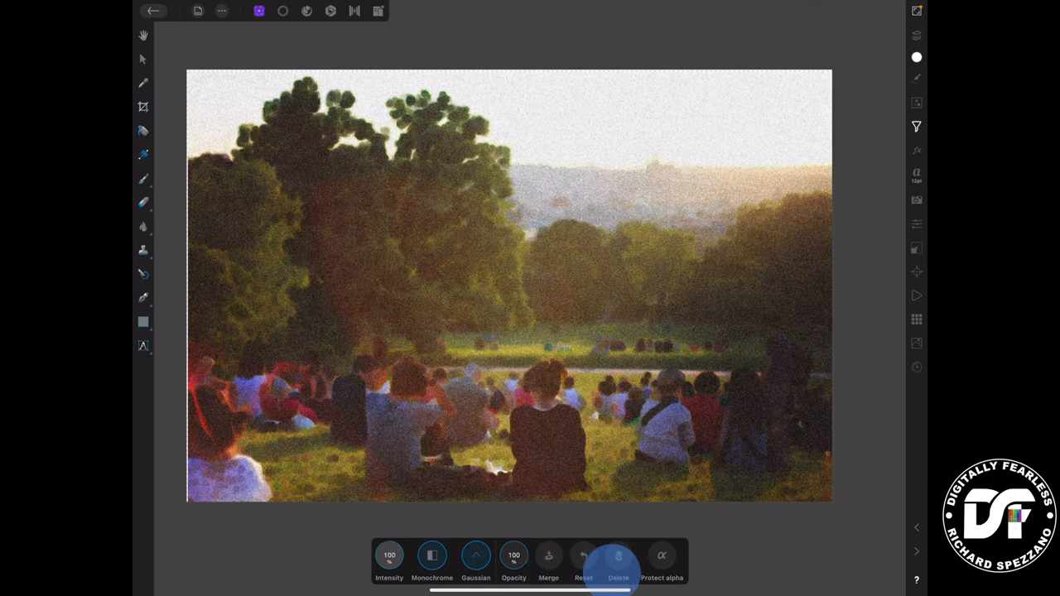
{"action": "left_click_drag", "start_coordinate": [389, 556], "coordinate": [406, 556]}
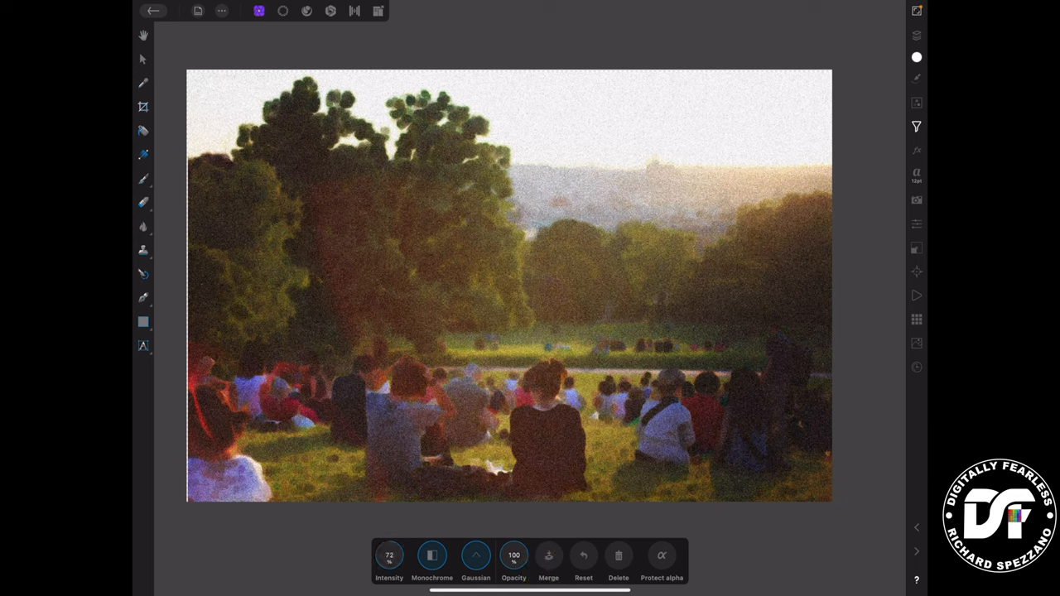